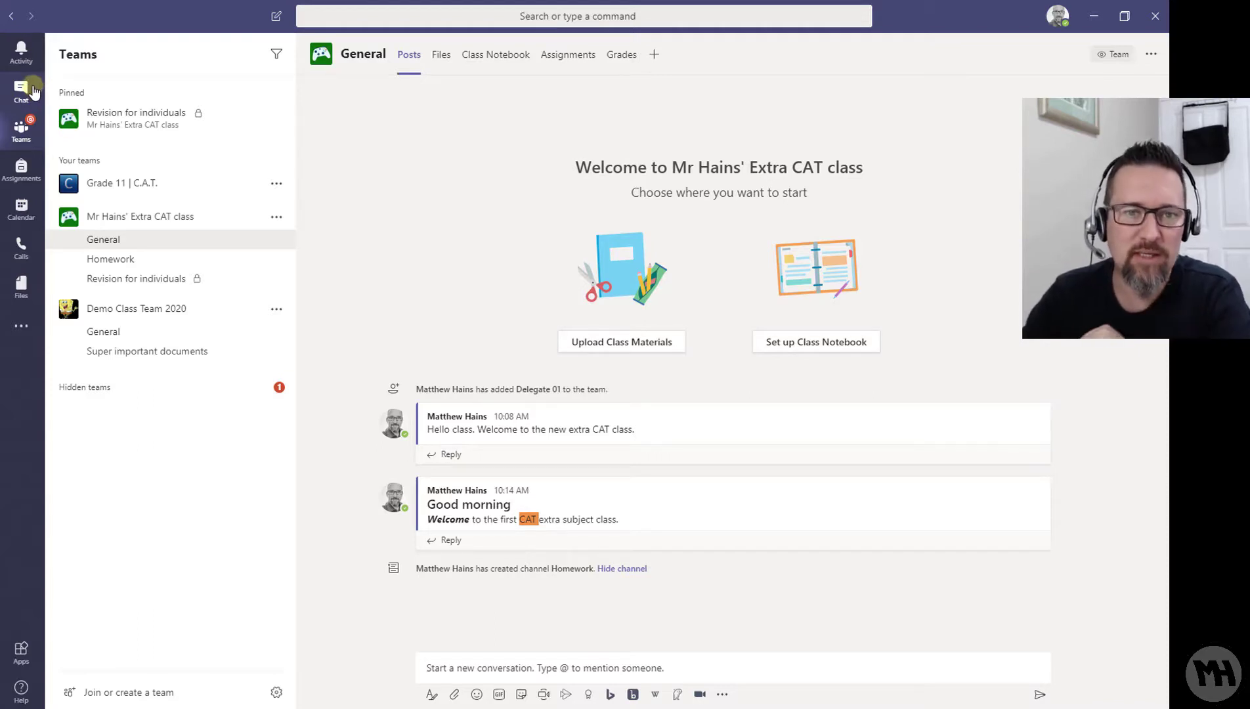
- Switch to Chat and scroll the list to the CAT Grade 10 03 conversation
left_click(21, 88)
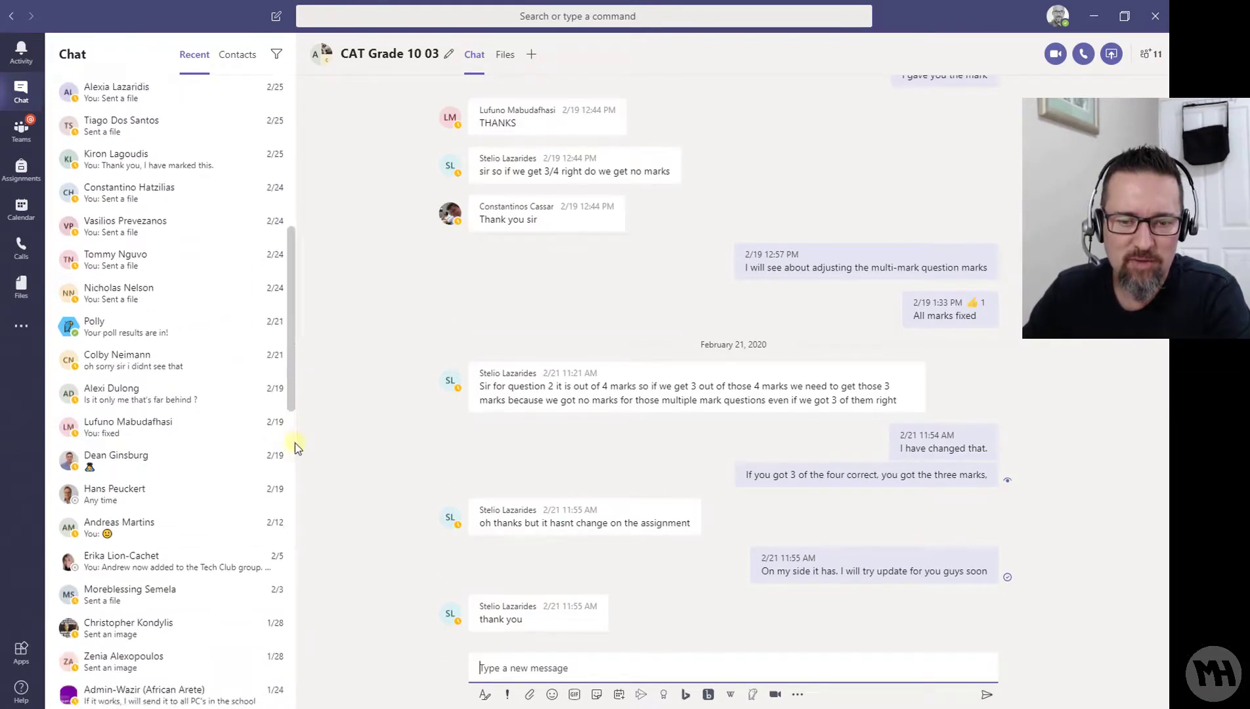
scroll("down", 3)
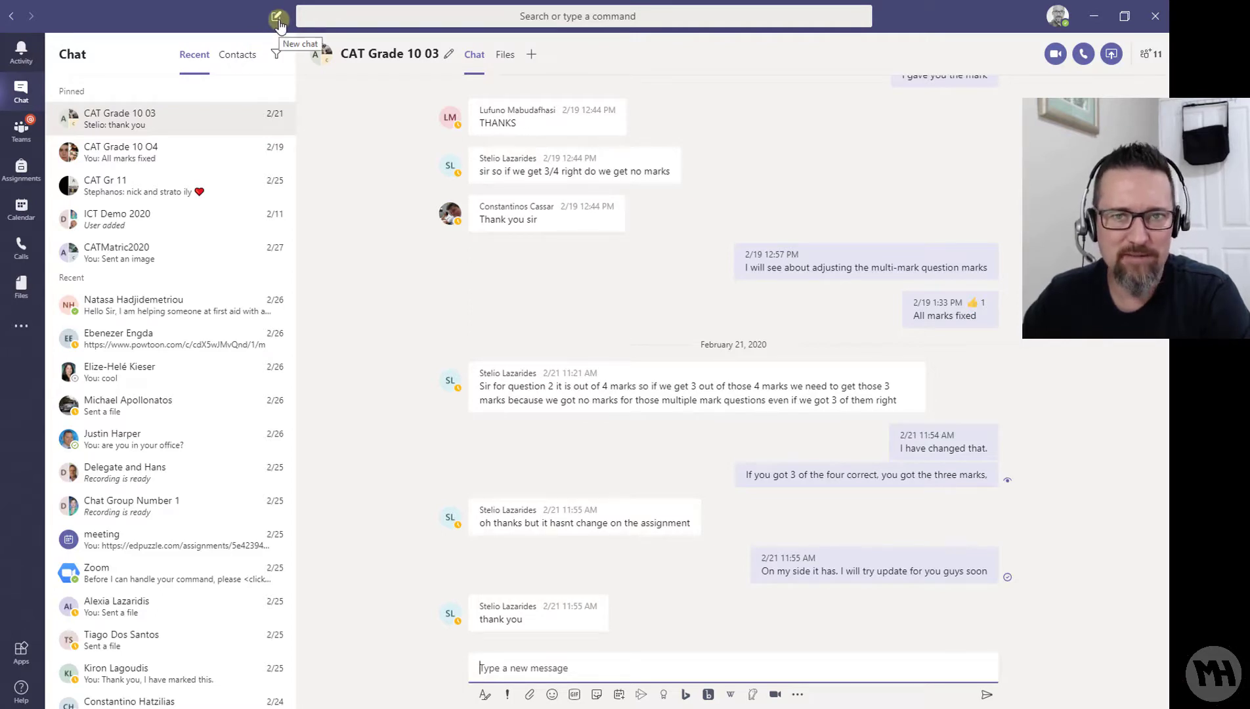
- Start a new chat, search 'delega', and open the conversation with Delegate 01
left_click(279, 15)
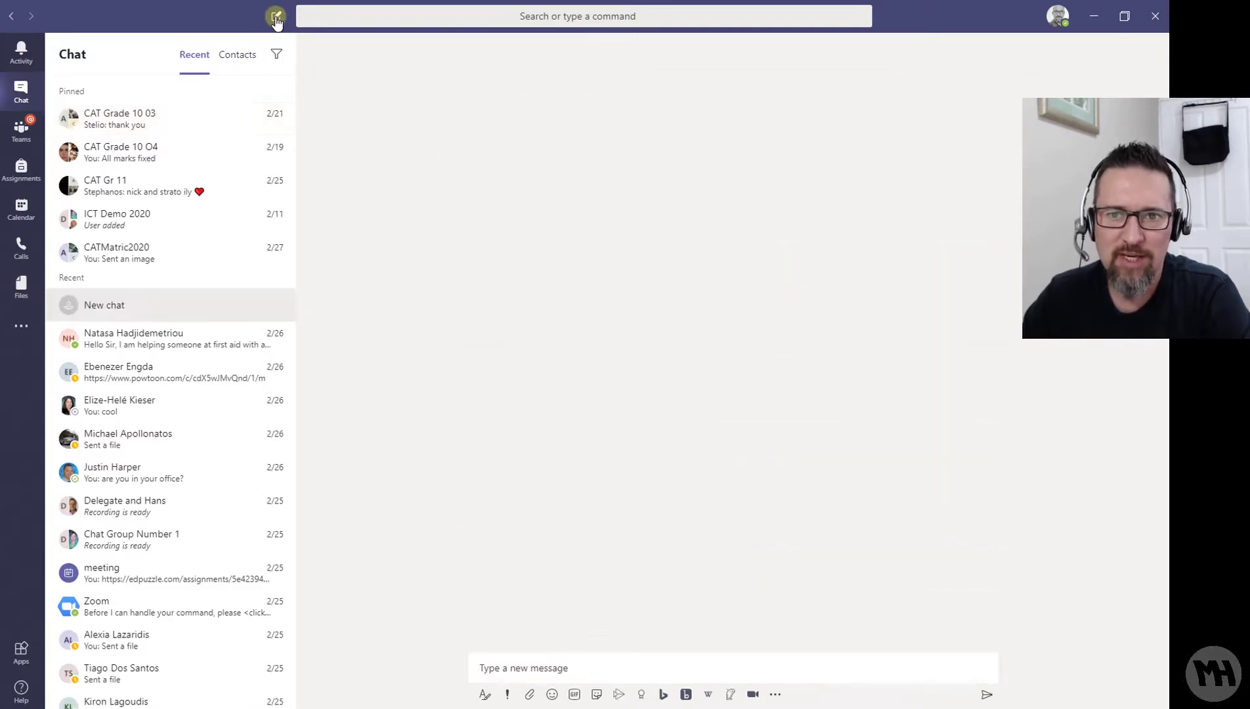
left_click(276, 15)
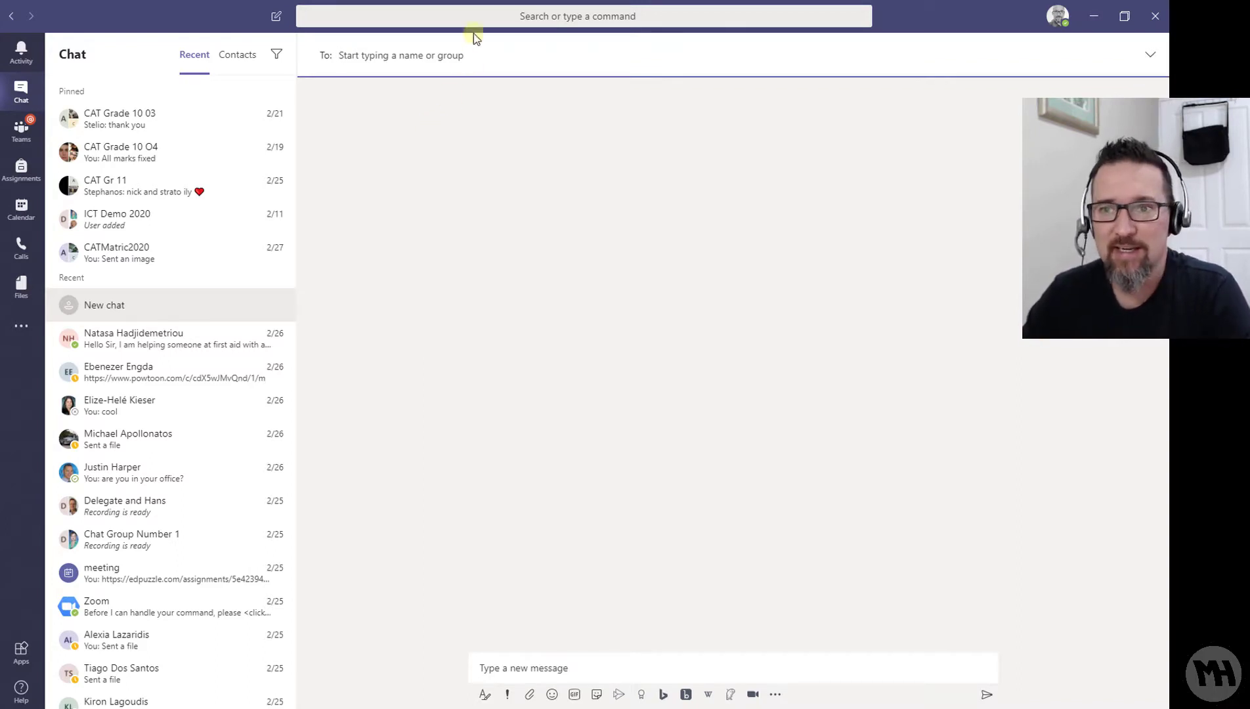
left_click(577, 16)
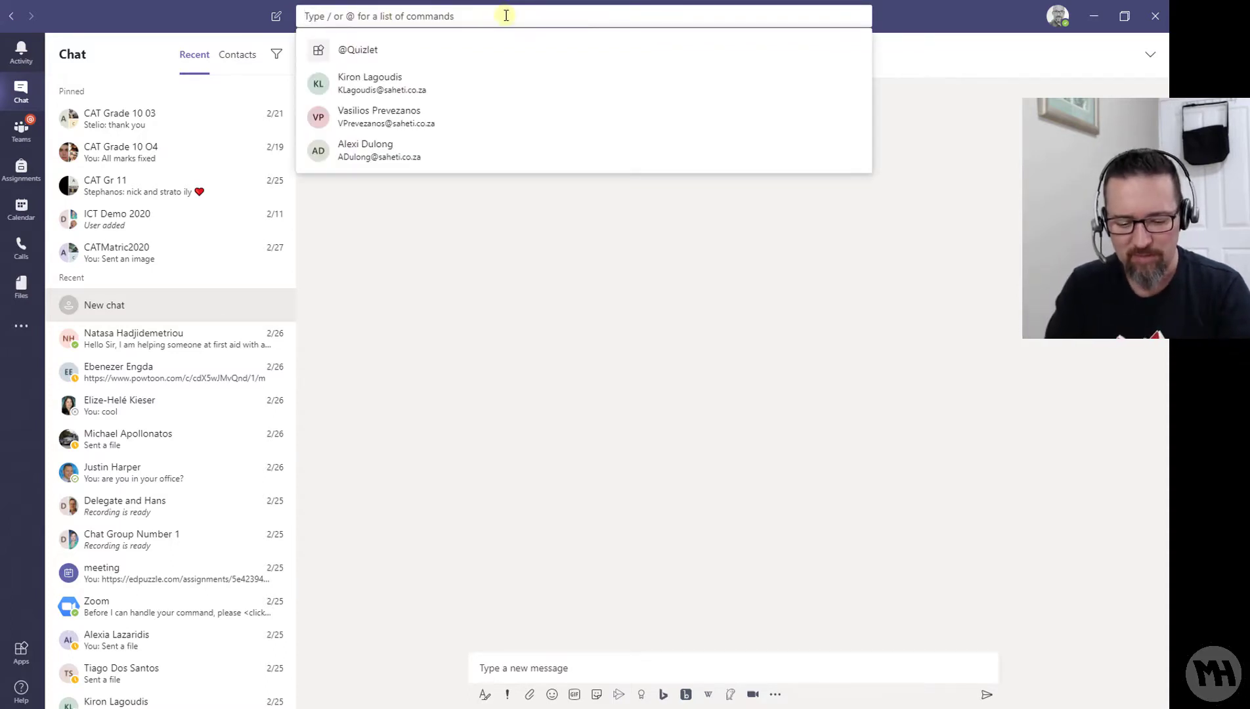
type("delegate")
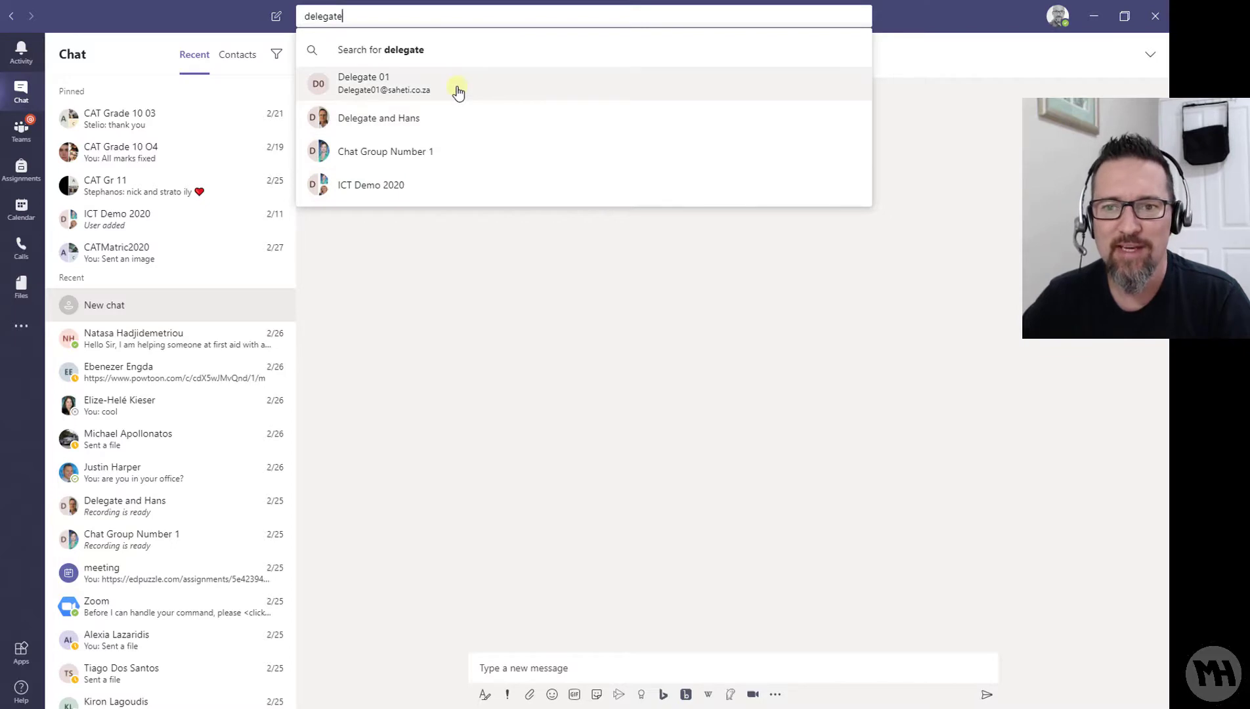
left_click(364, 82)
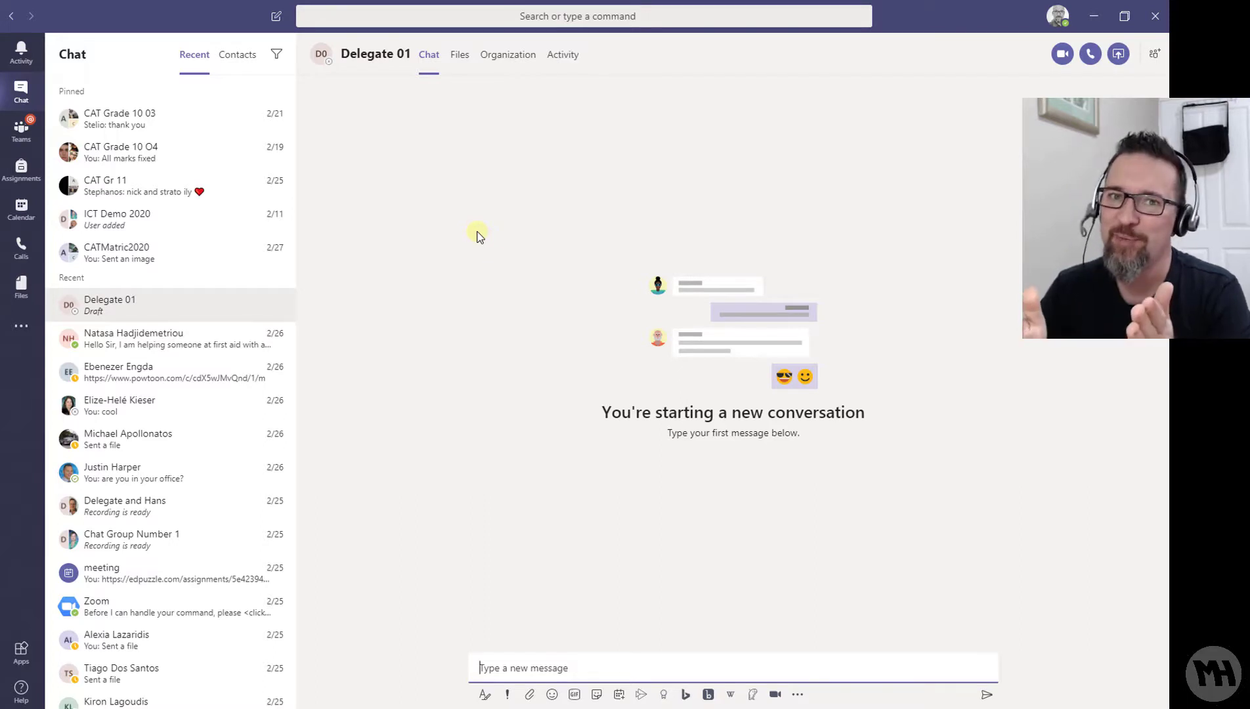
mouse_move(612, 285)
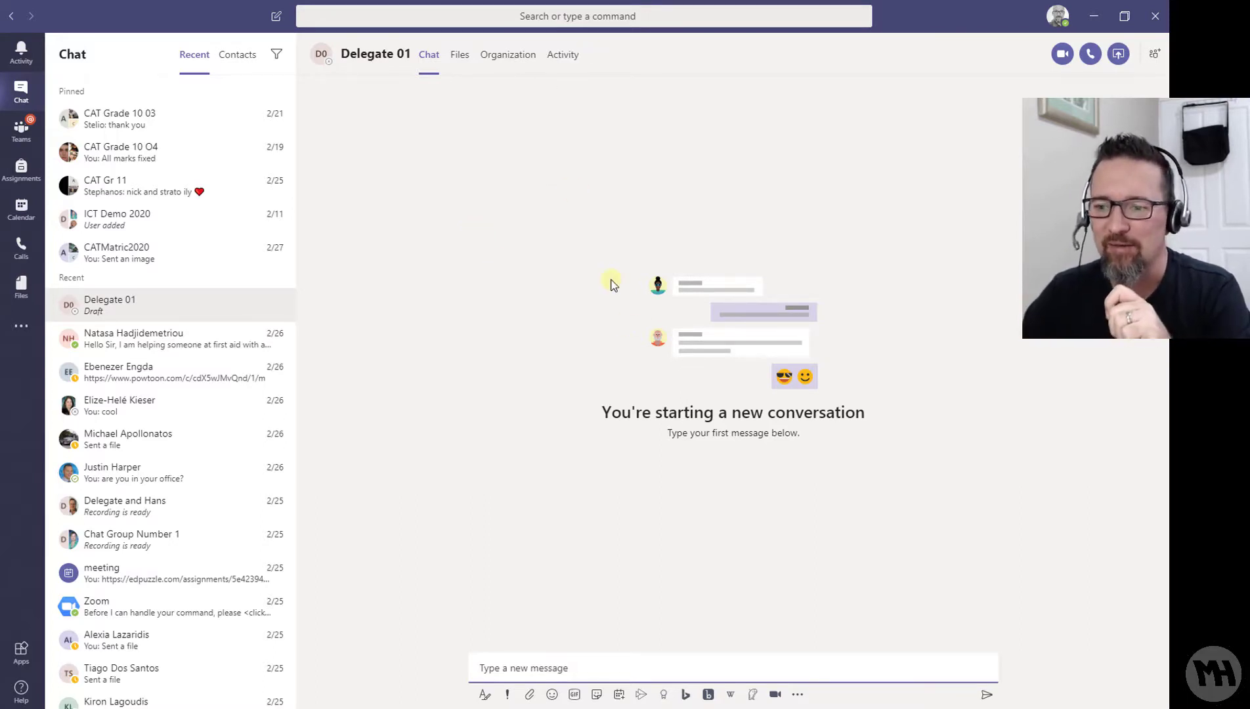
- Address a new chat to Delegate 01 via 'delegat' and send the message 'Hi'
left_click(375, 53)
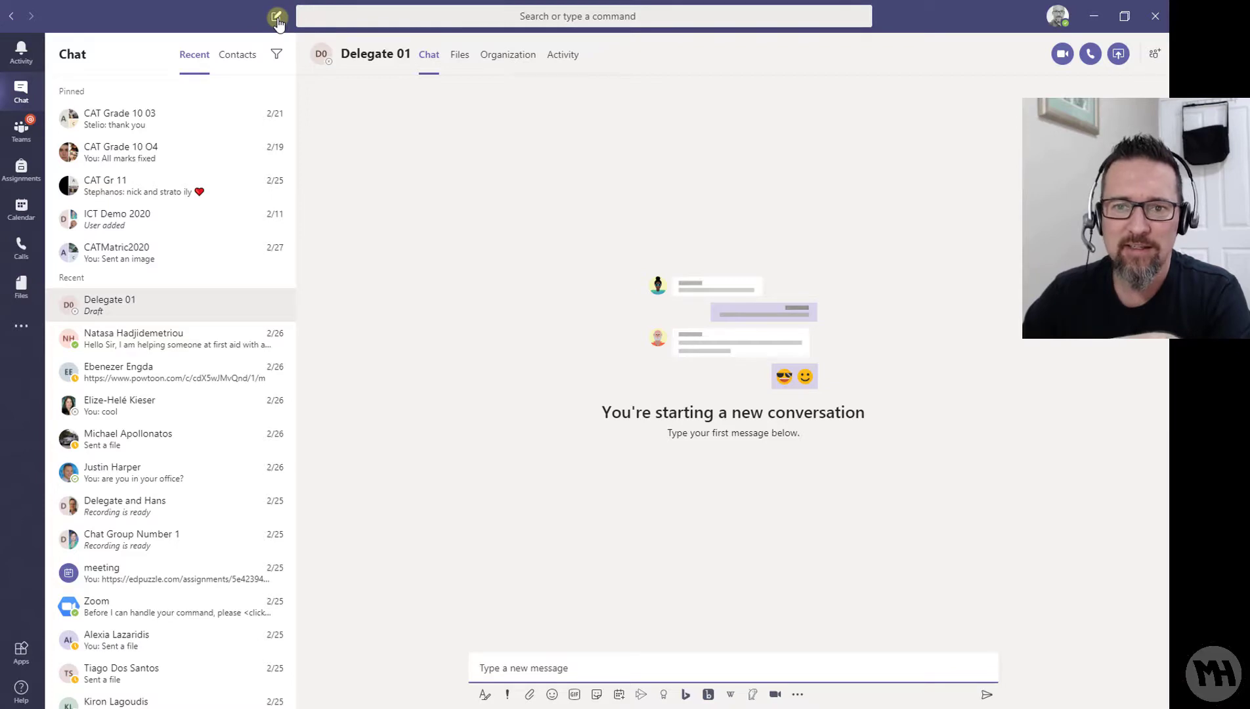
left_click(276, 16)
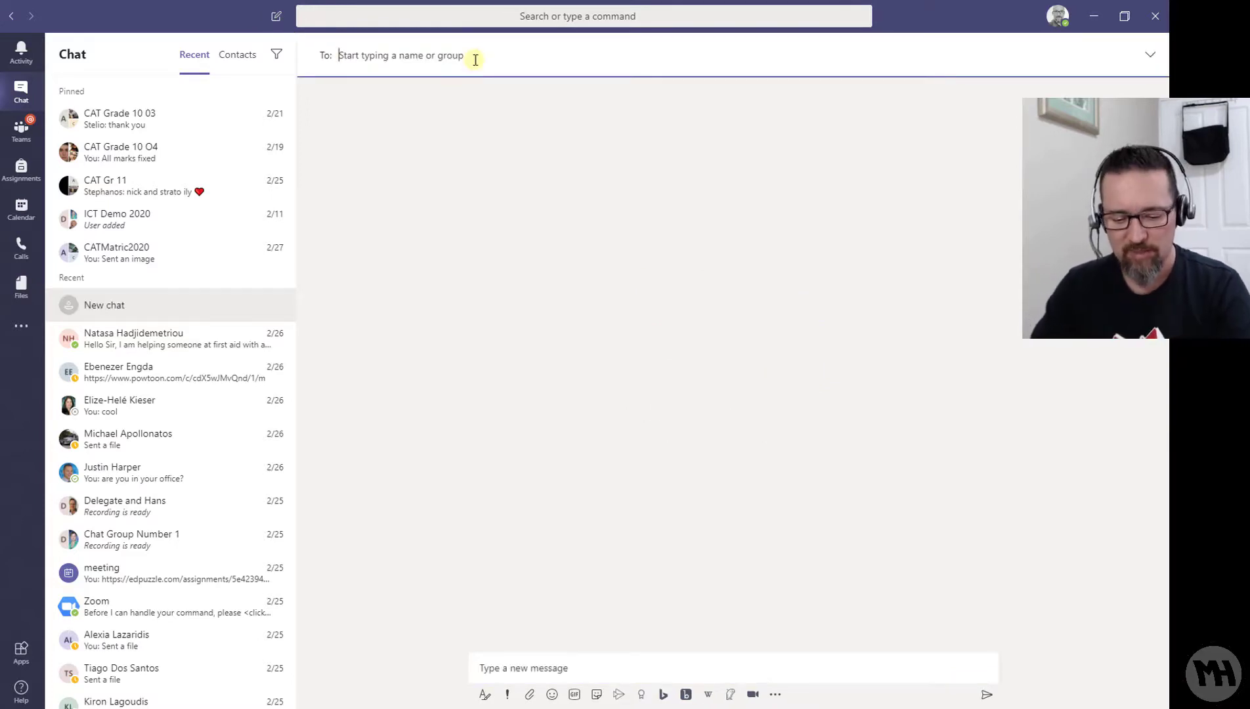
type("delegat")
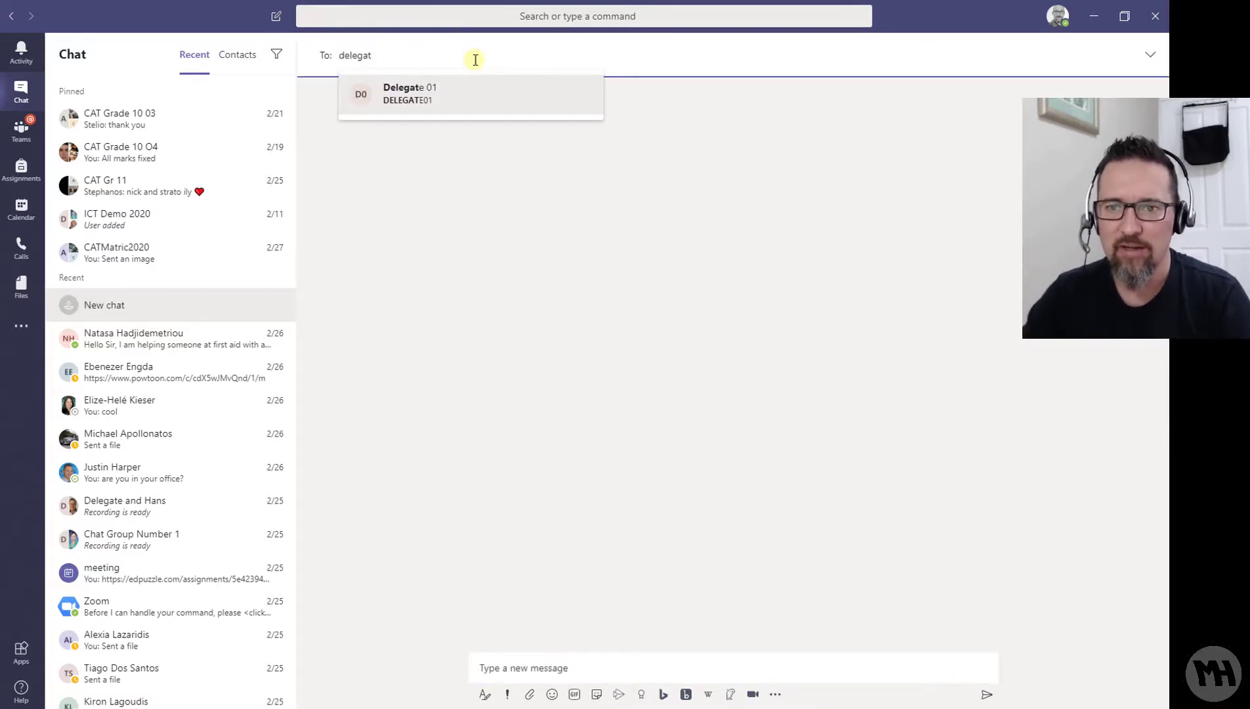
left_click(410, 93)
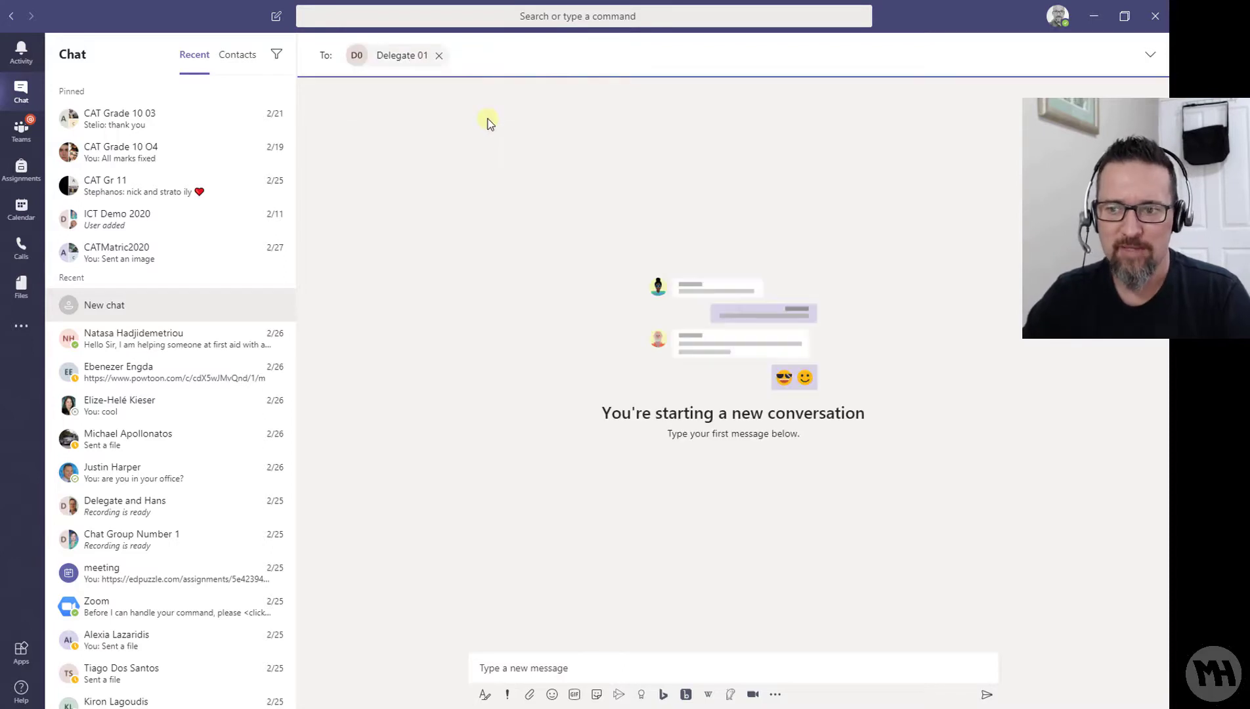
mouse_move(540, 196)
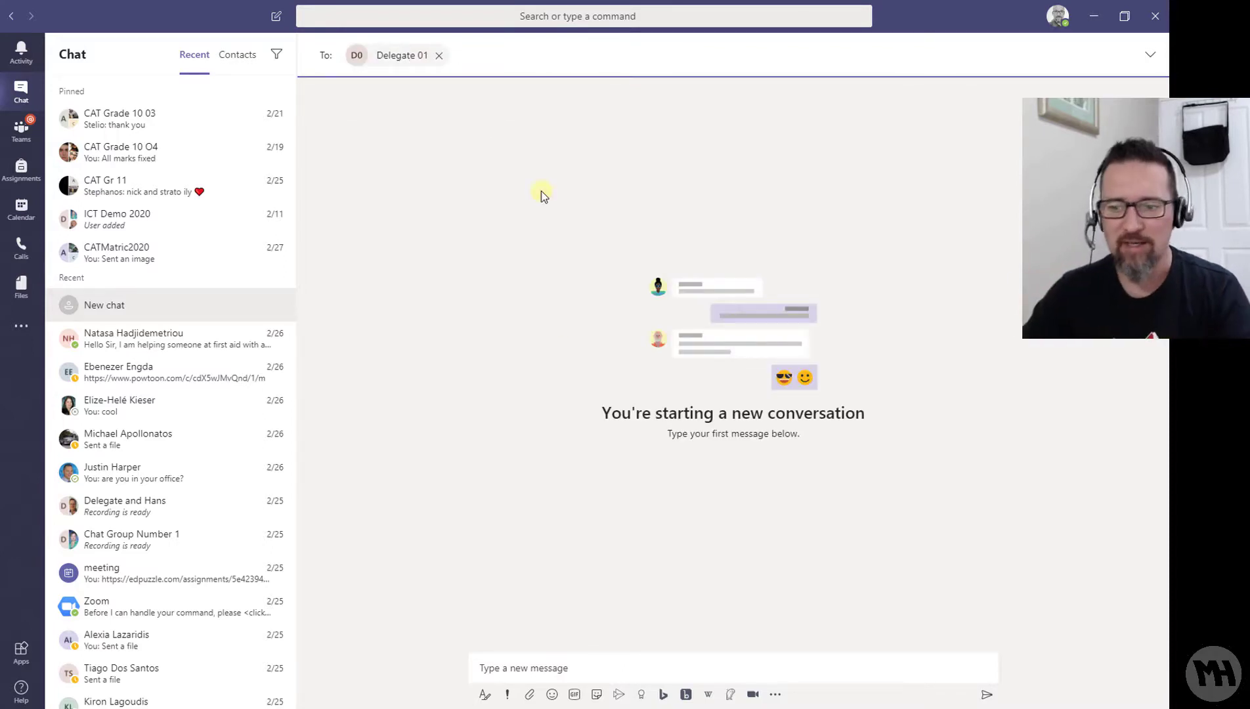
type("Hi")
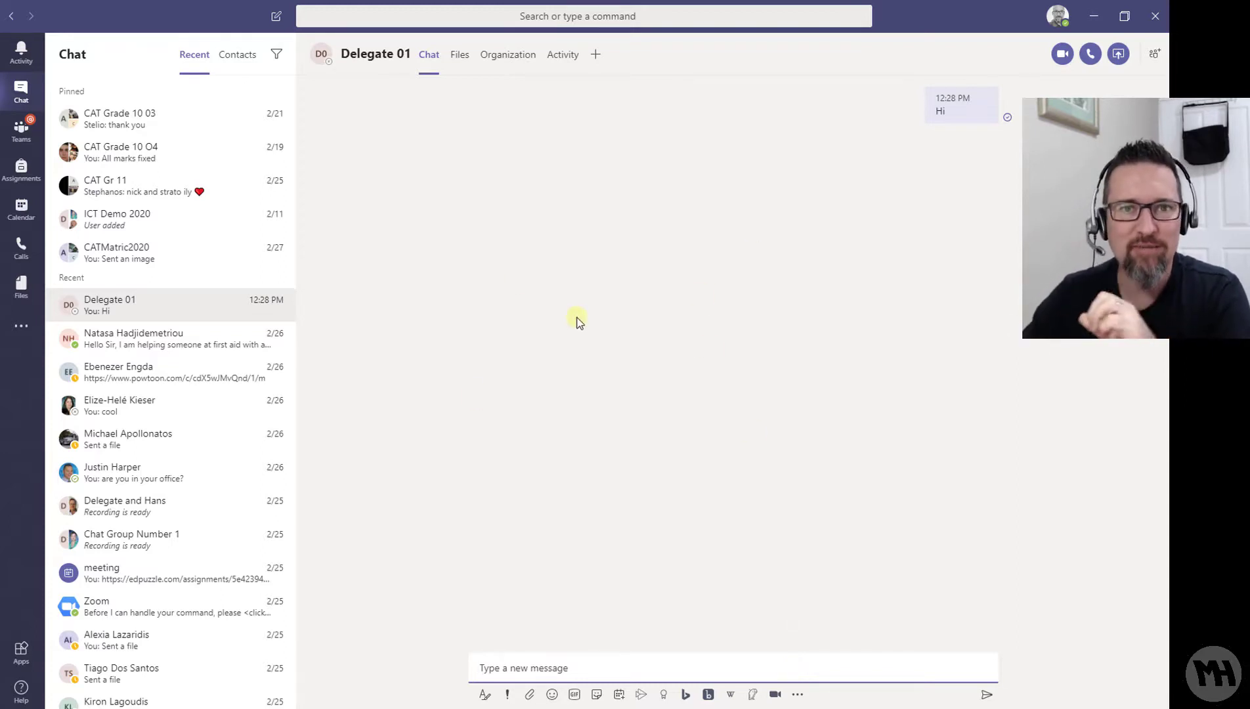
mouse_move(458, 55)
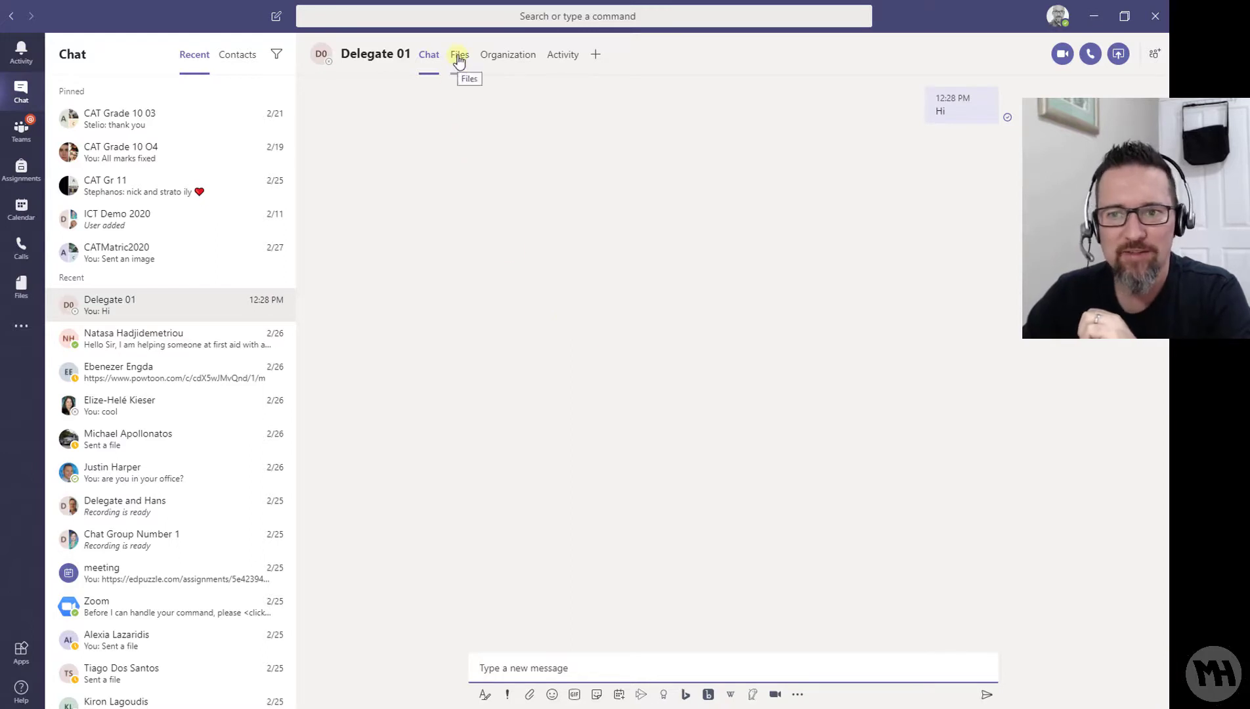
- Show the Files tab of the Delegate 01 chat, which has no shared files
left_click(458, 54)
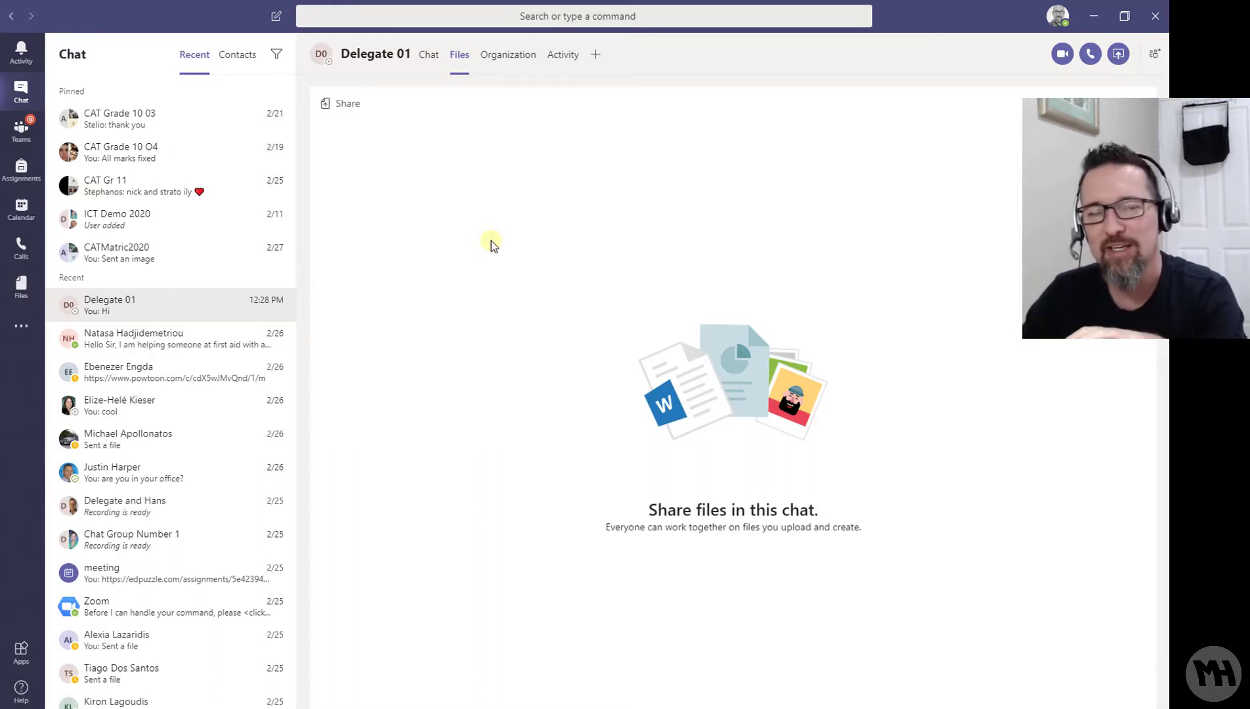
mouse_move(598, 294)
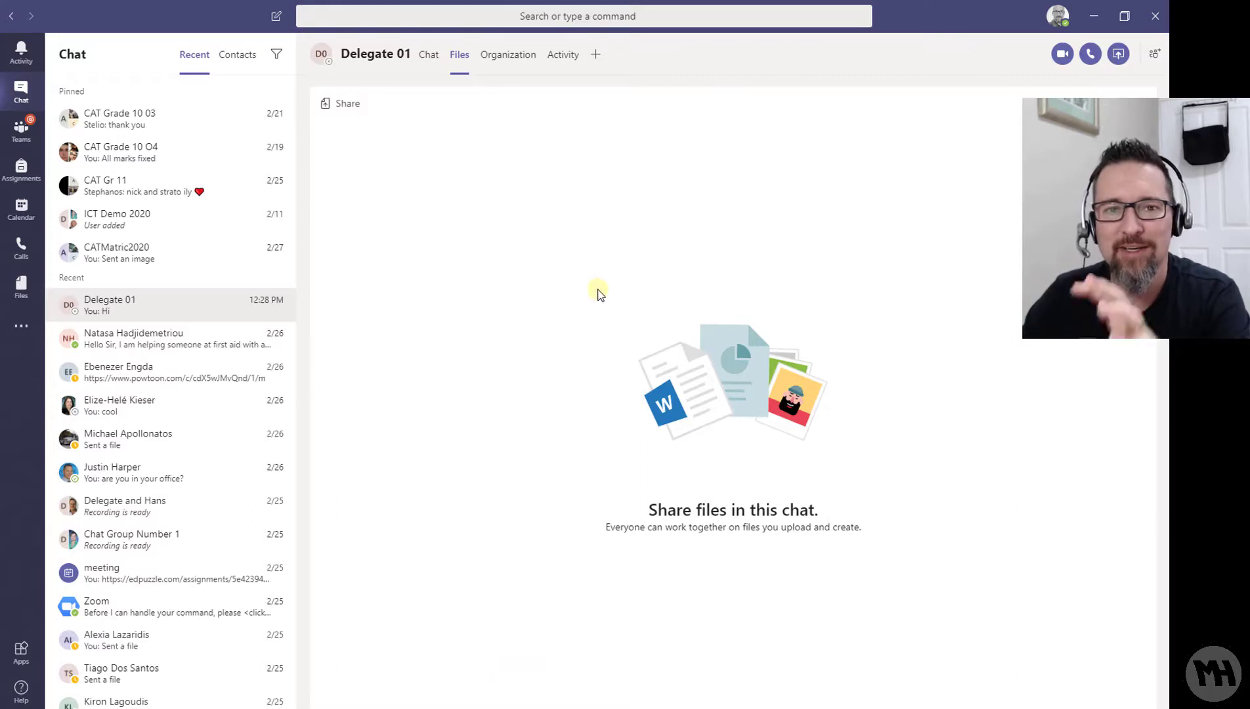
mouse_move(591, 289)
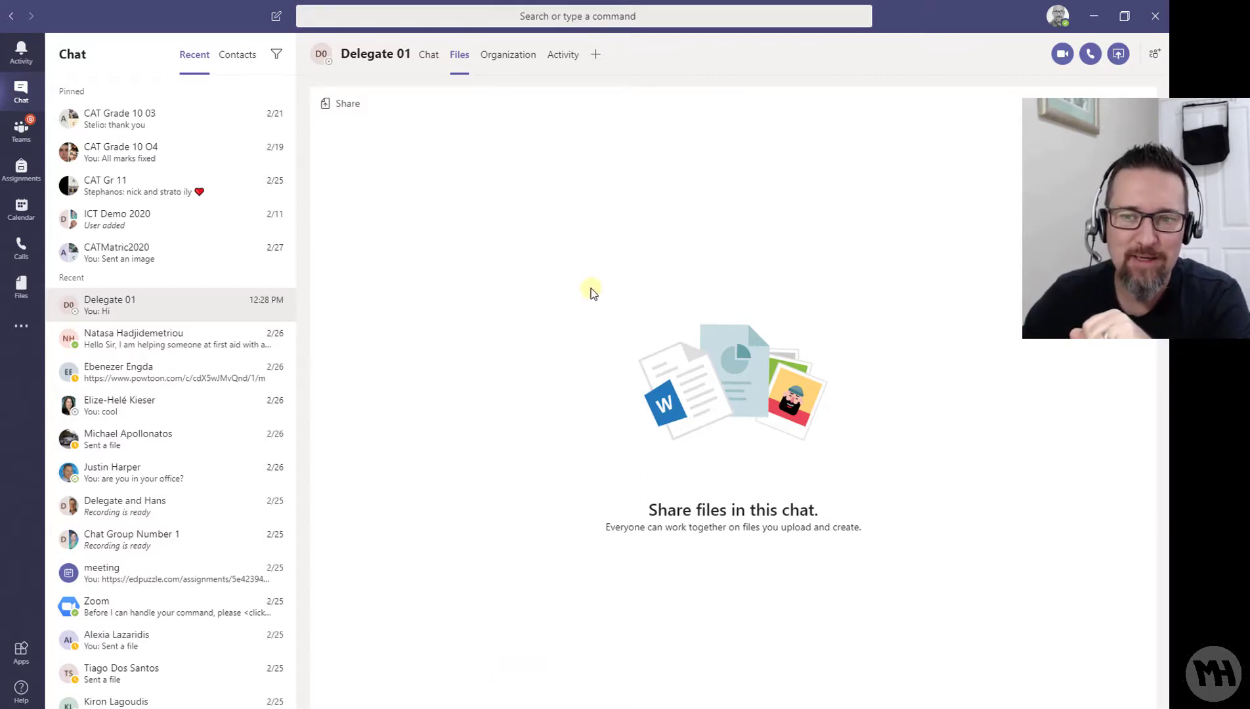
mouse_move(466, 200)
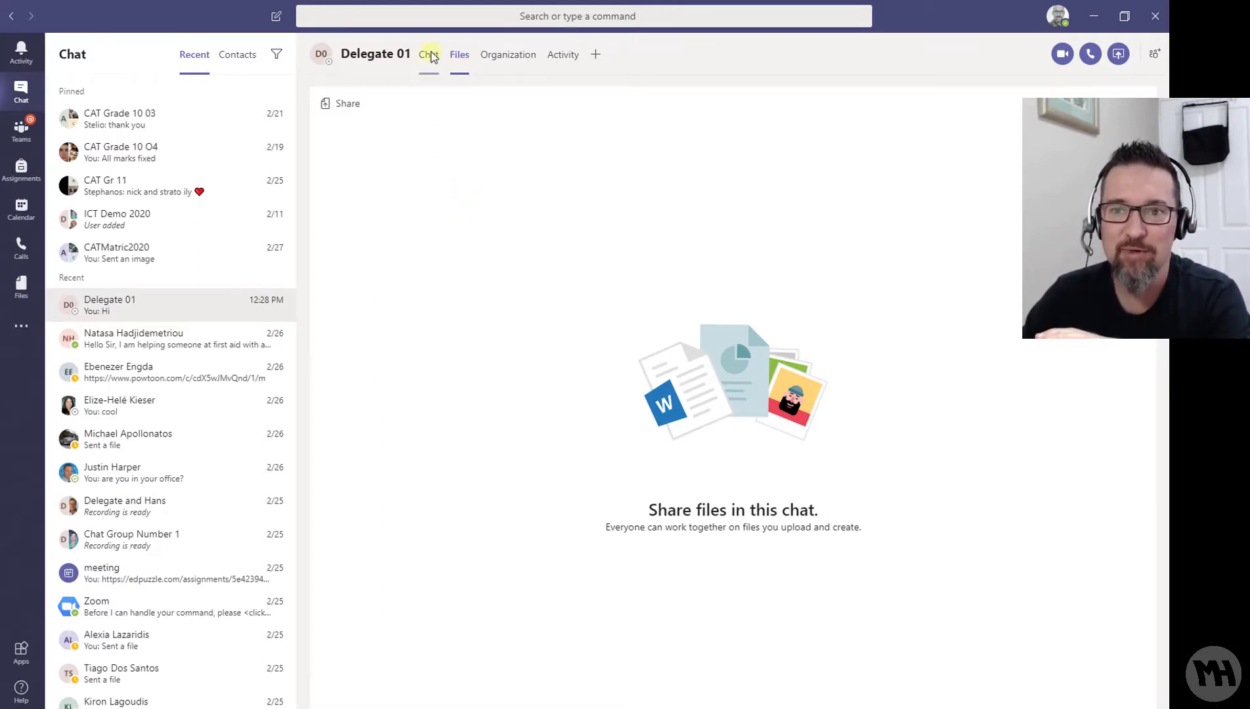
- Switch back to the Chat tab to see the sent 'Hi' message
left_click(428, 54)
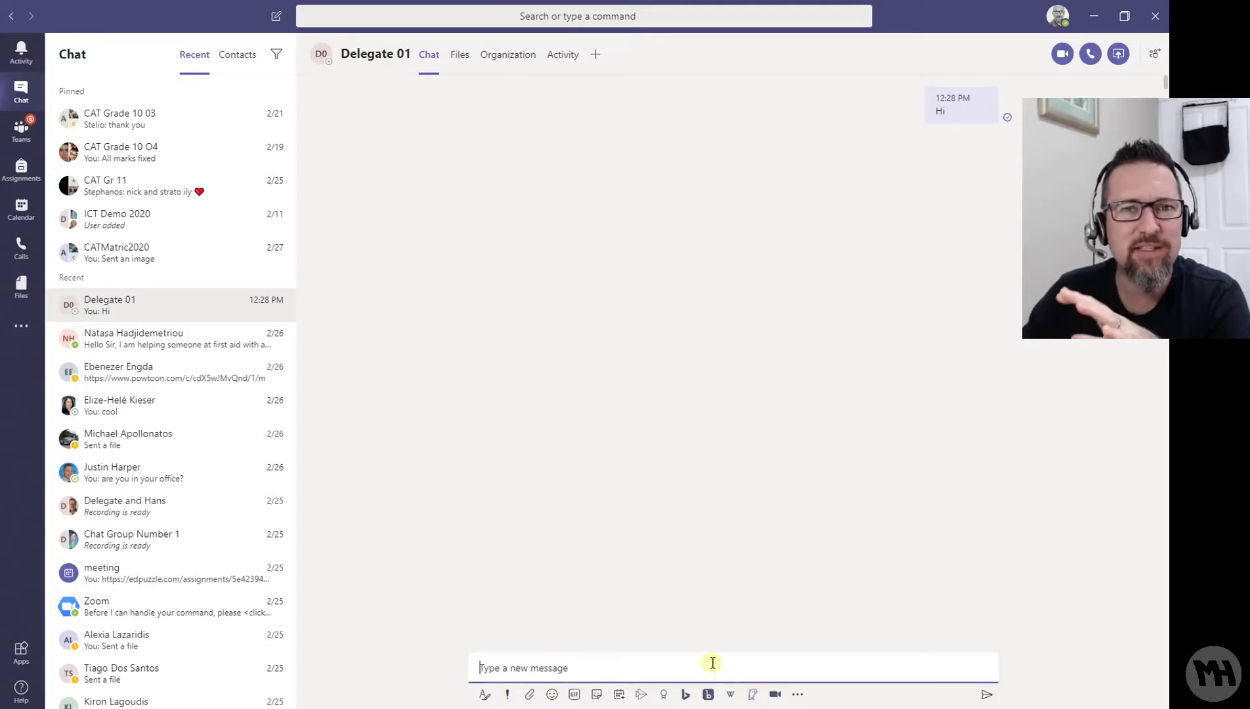
mouse_move(762, 202)
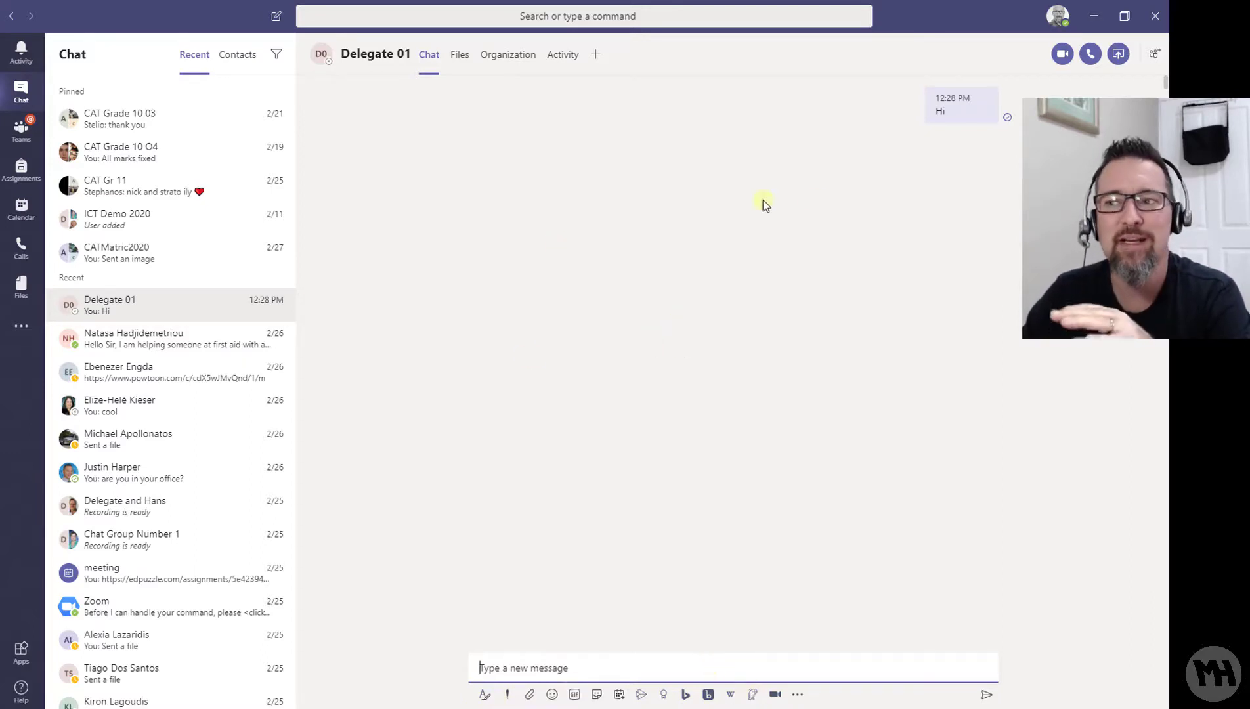
mouse_move(229, 220)
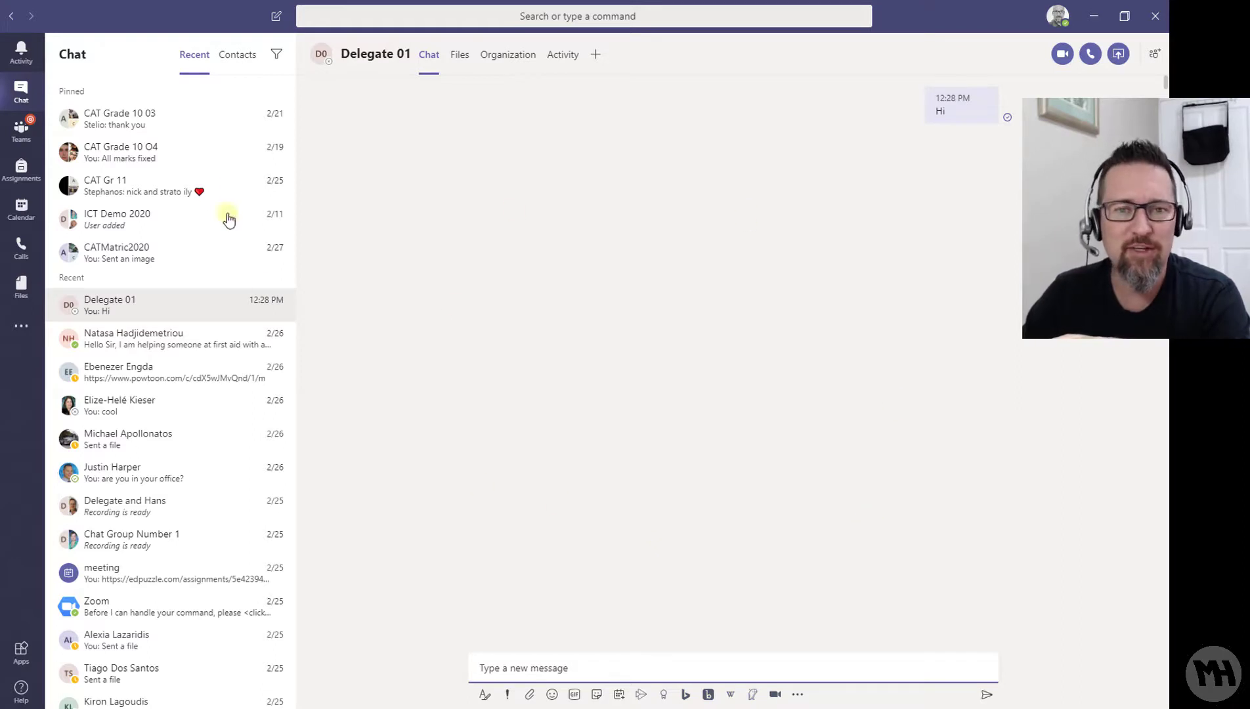
mouse_move(951, 166)
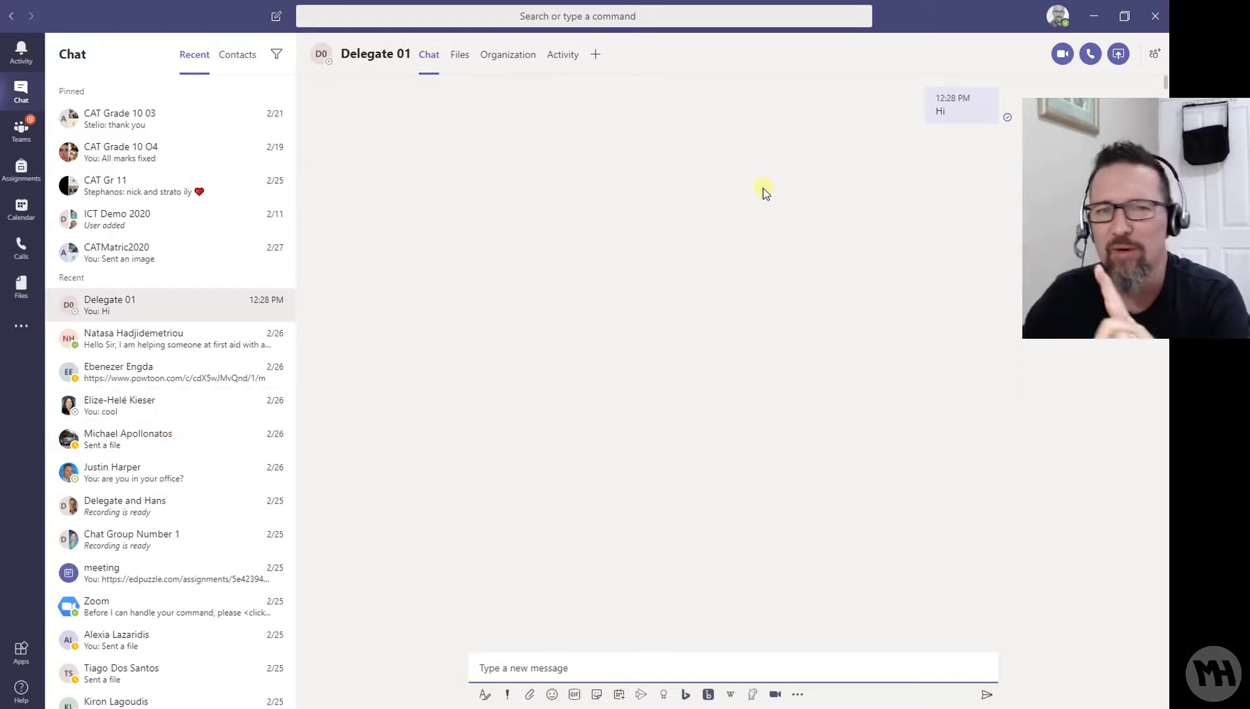
mouse_move(700, 243)
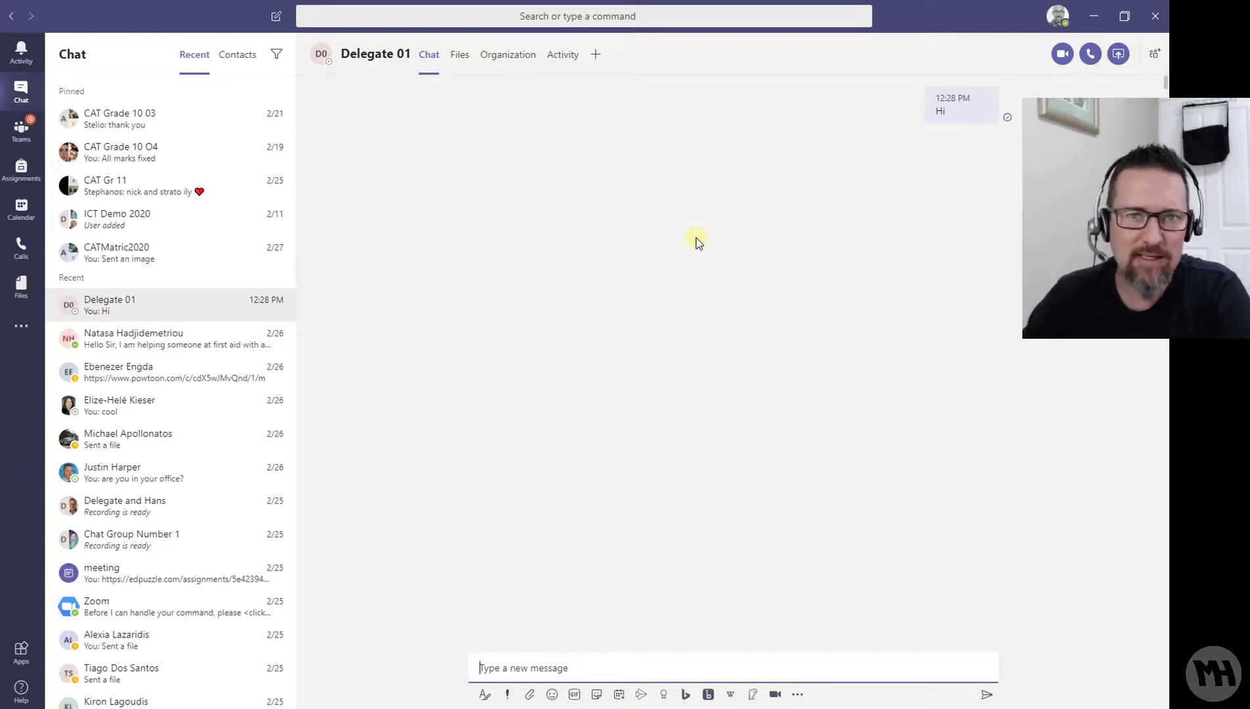
mouse_move(693, 233)
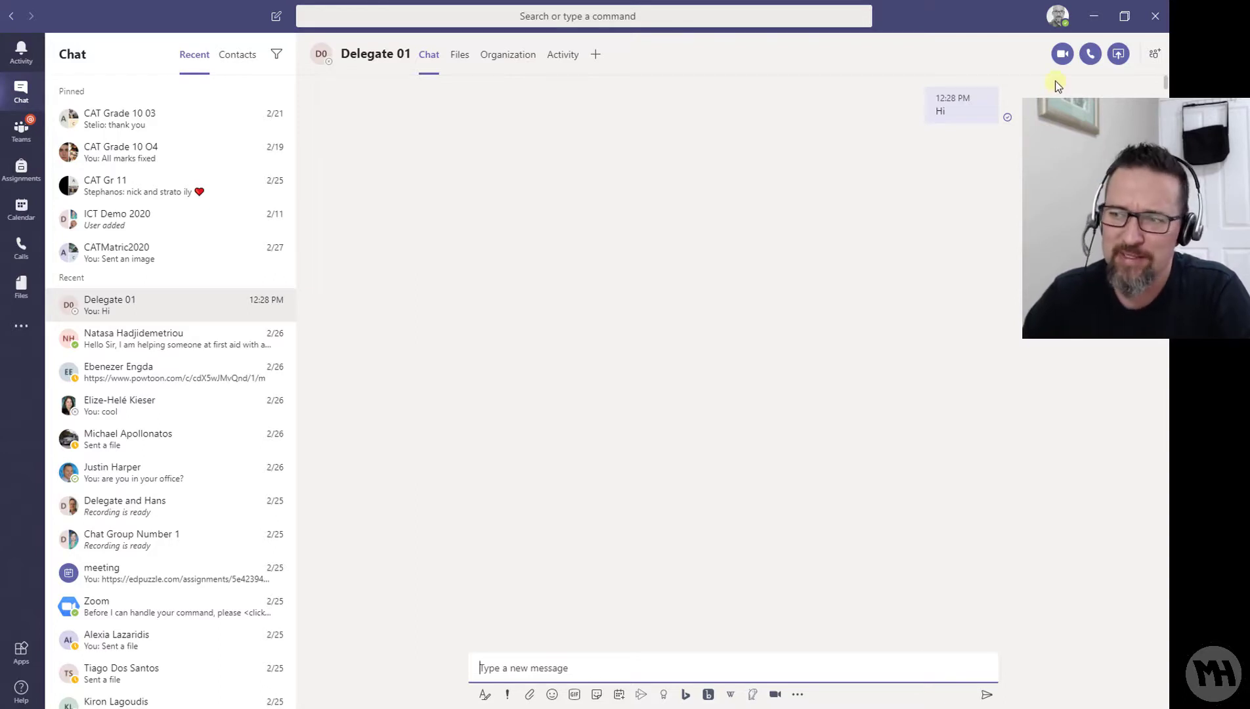
mouse_move(1061, 55)
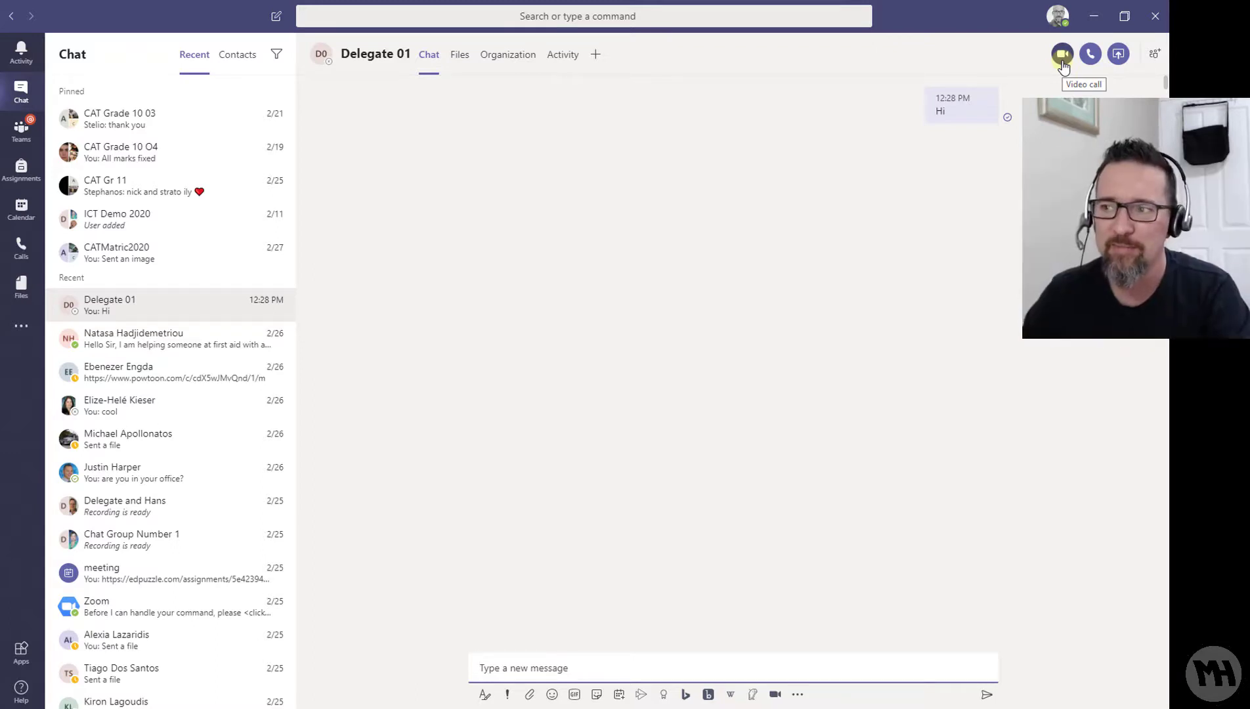
mouse_move(1090, 53)
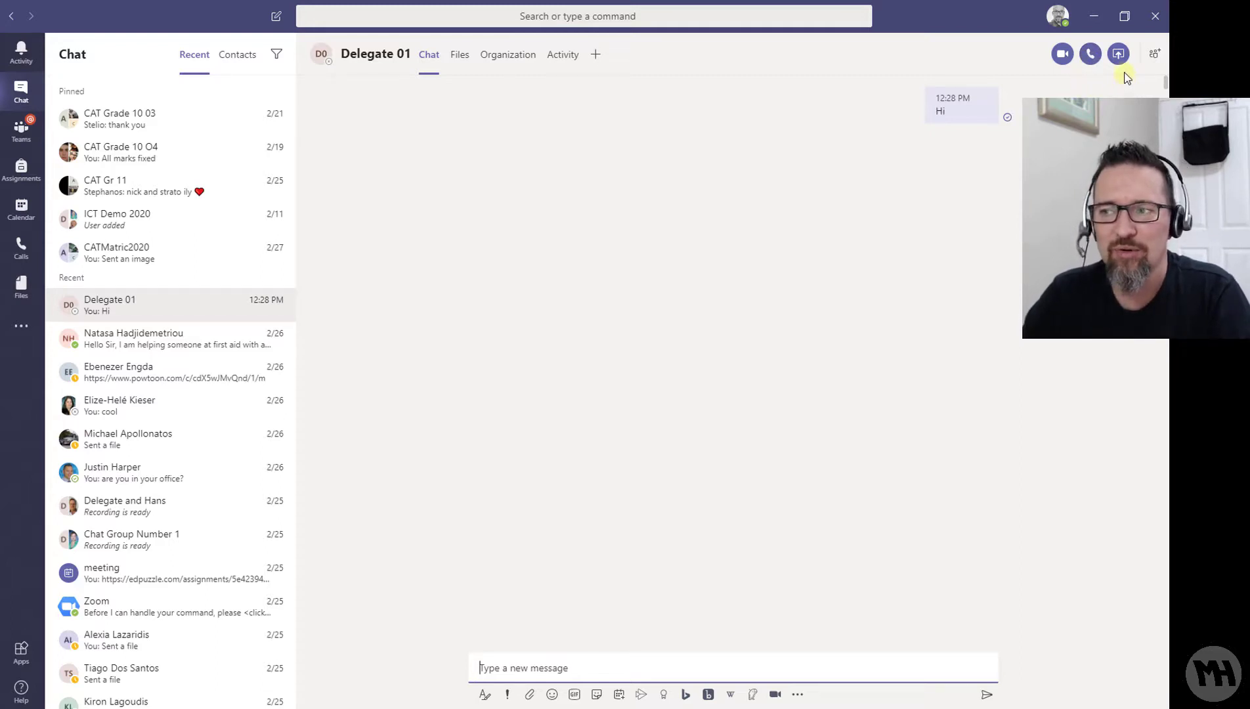
mouse_move(1117, 53)
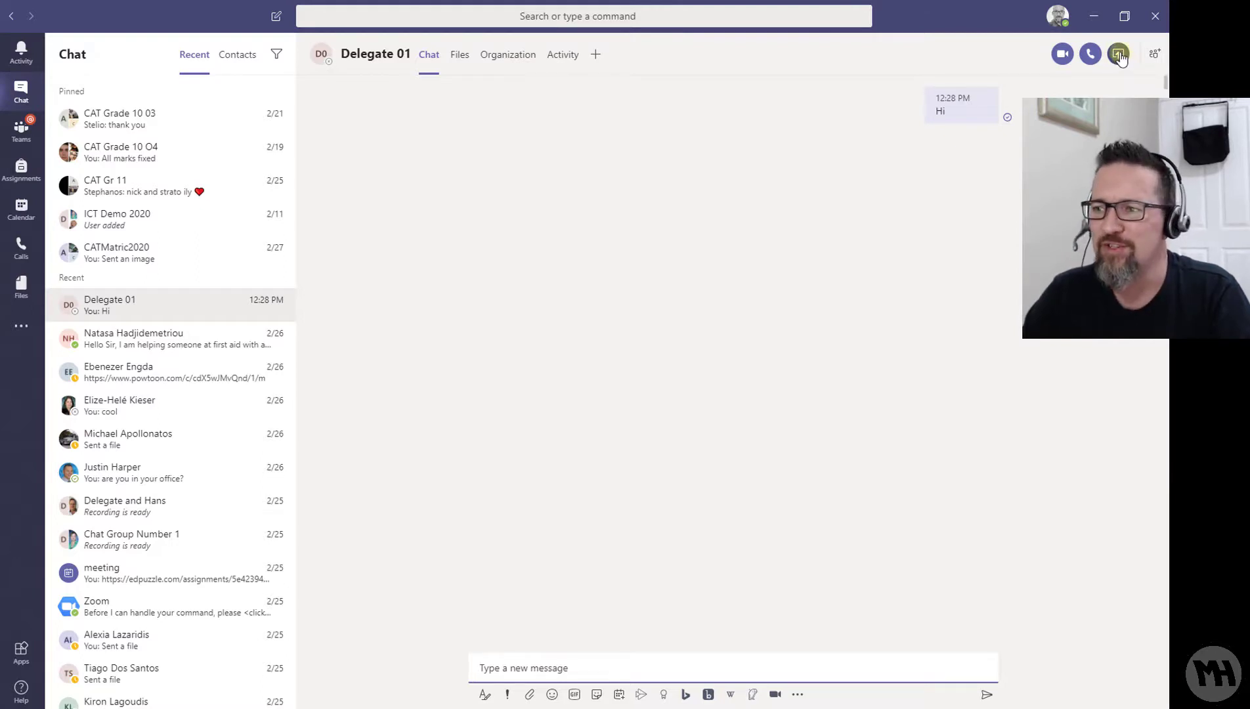
left_click(1117, 53)
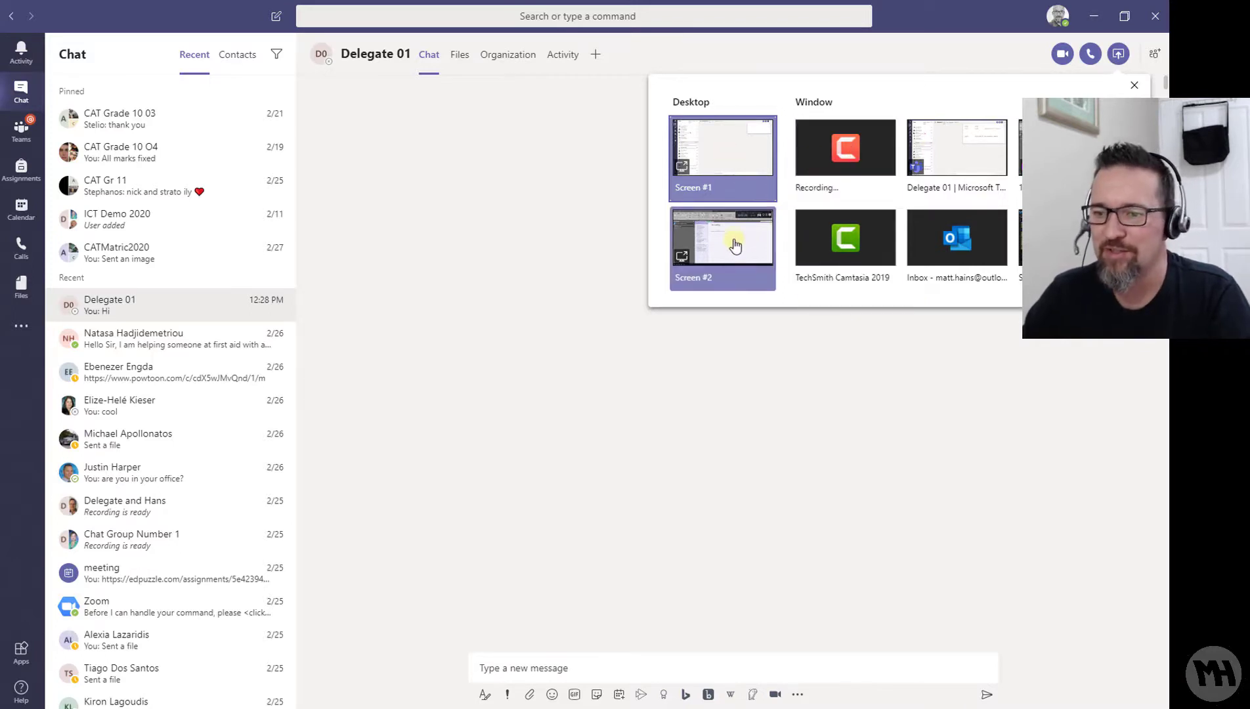
left_click(1133, 85)
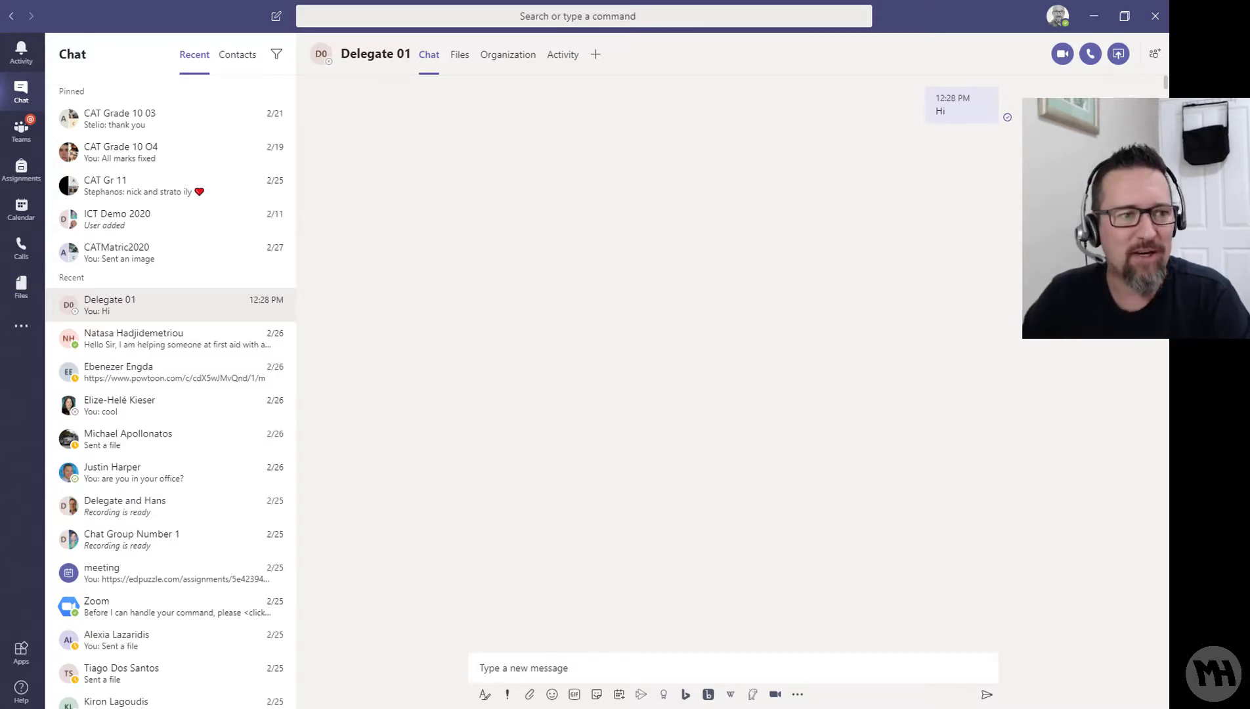
mouse_move(775, 234)
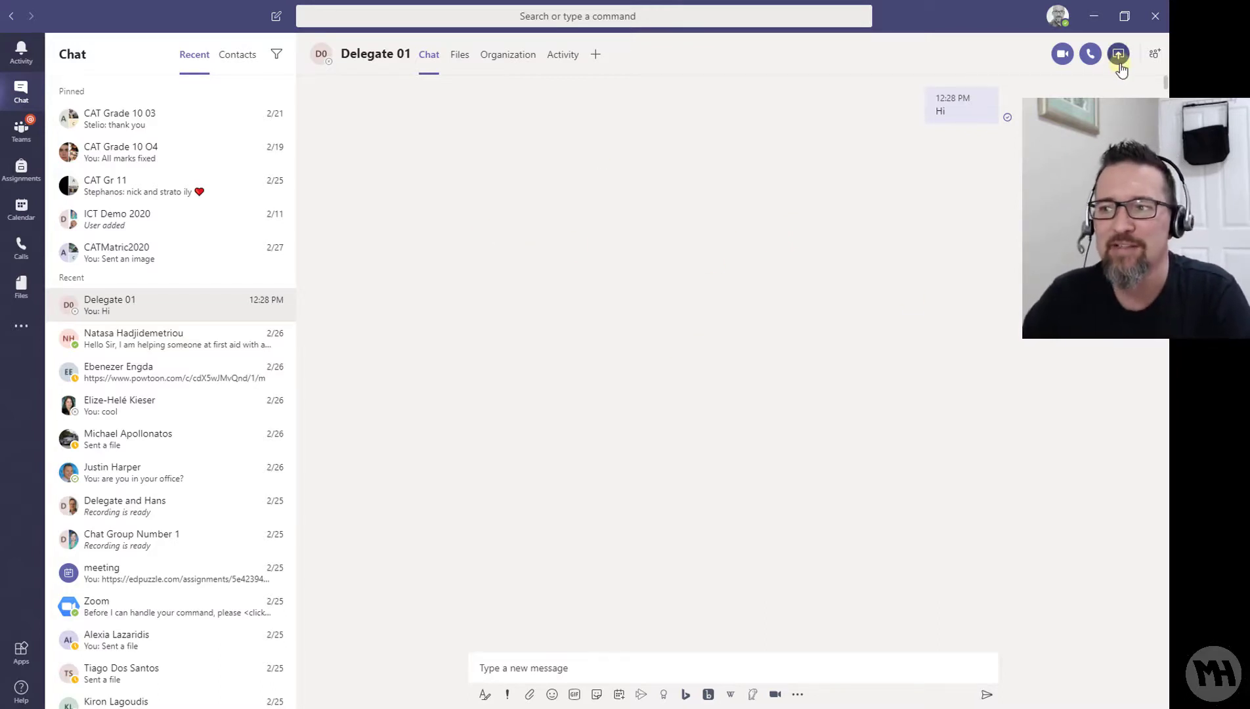
mouse_move(1117, 53)
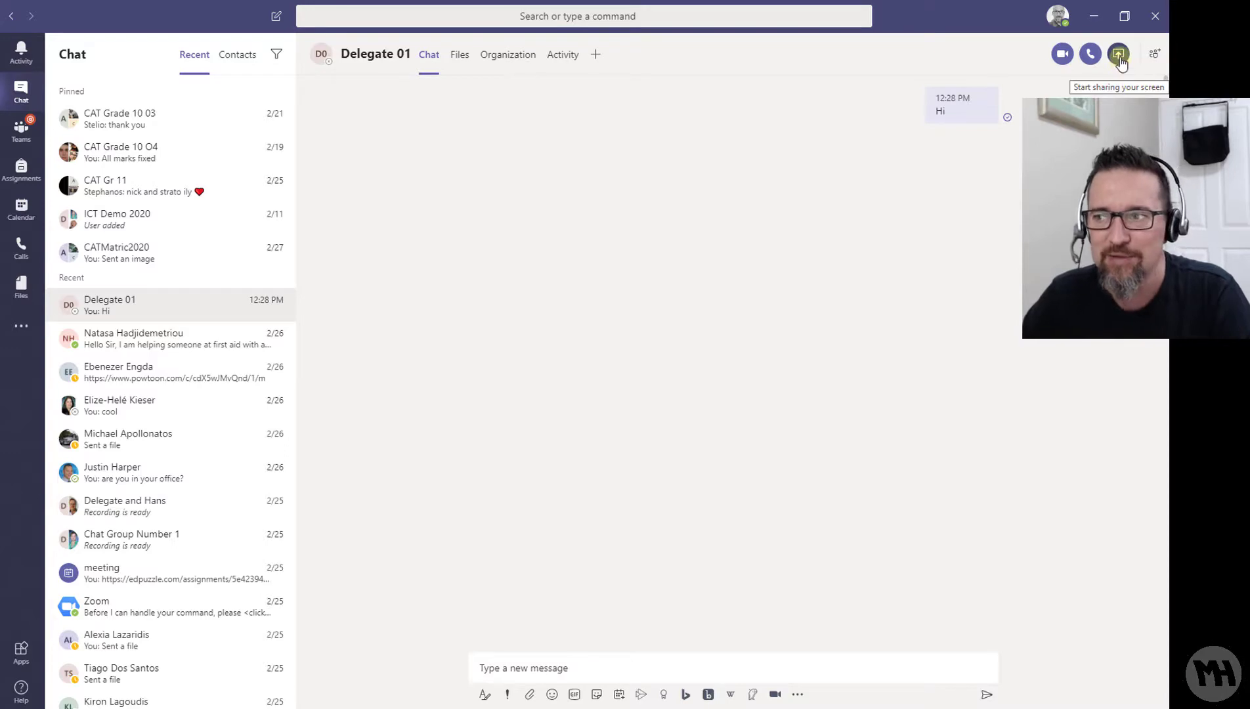